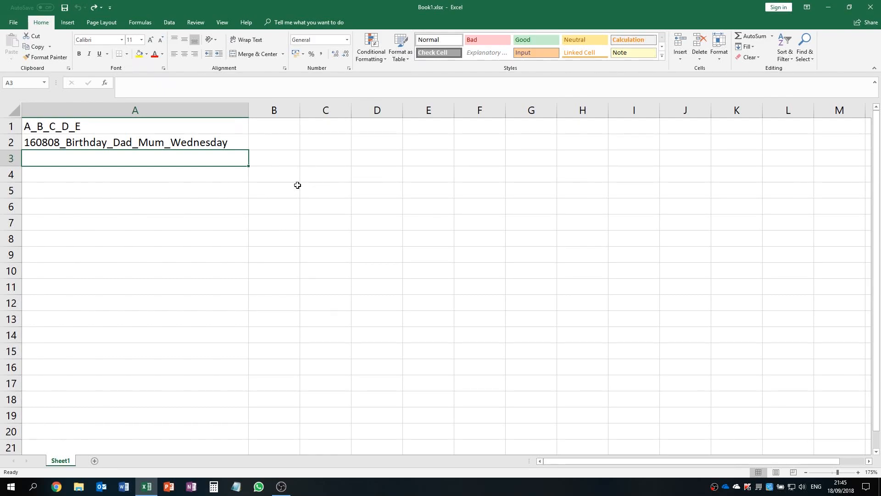
mouse_move(327, 192)
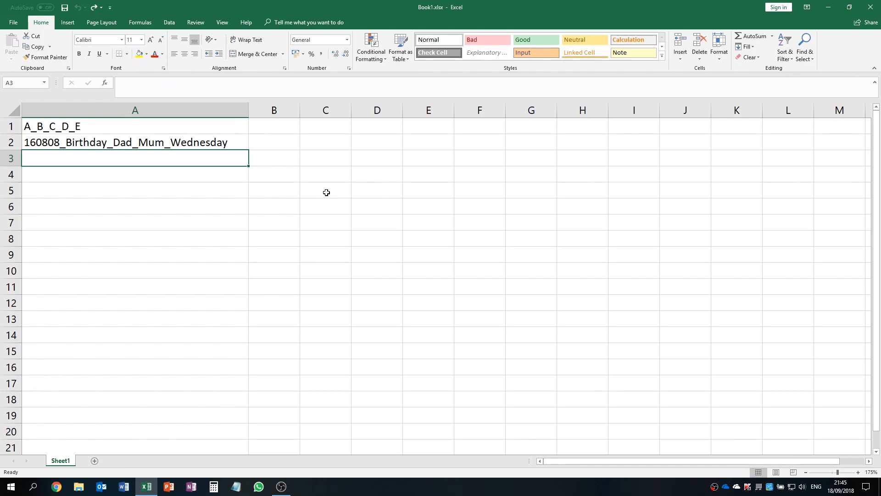
- Start a query from A1:A2 with 'My table has headers' unchecked in Create Table
left_click(134, 143)
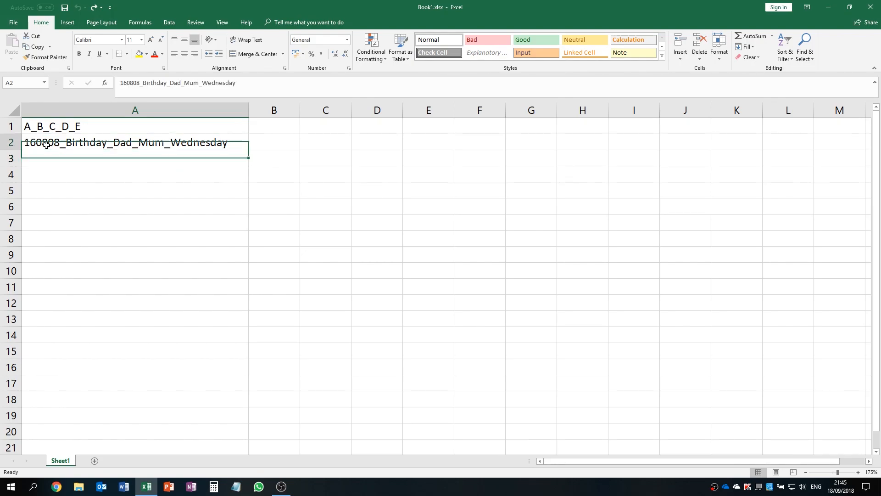
left_click(135, 142)
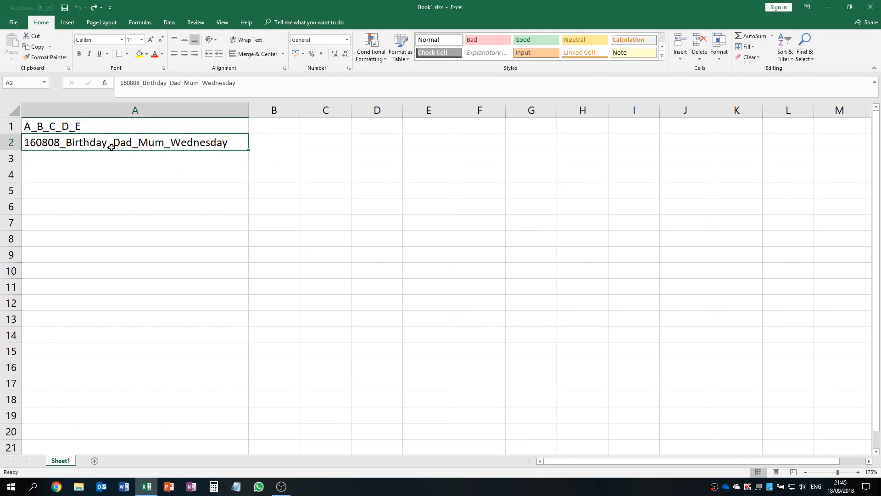
mouse_move(197, 153)
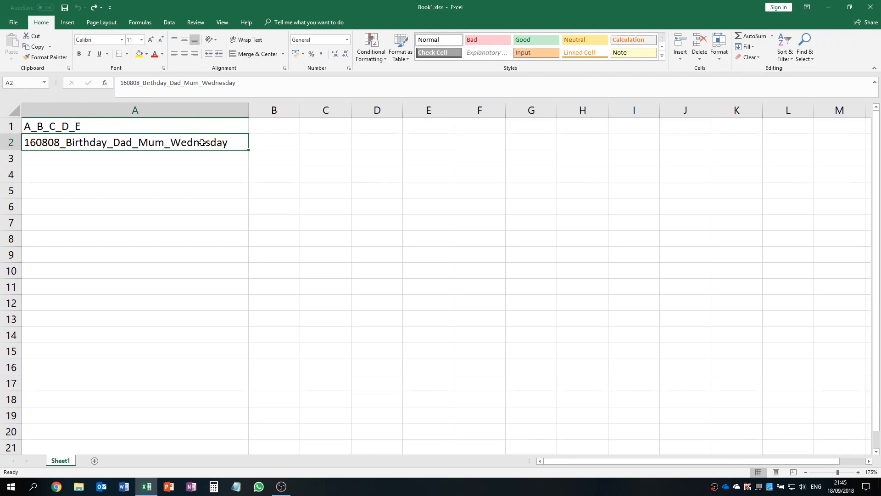
mouse_move(93, 145)
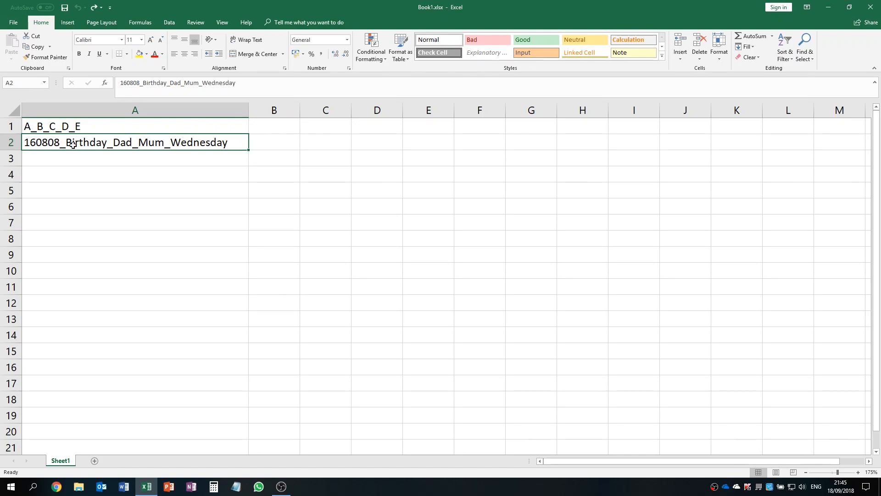
mouse_move(117, 143)
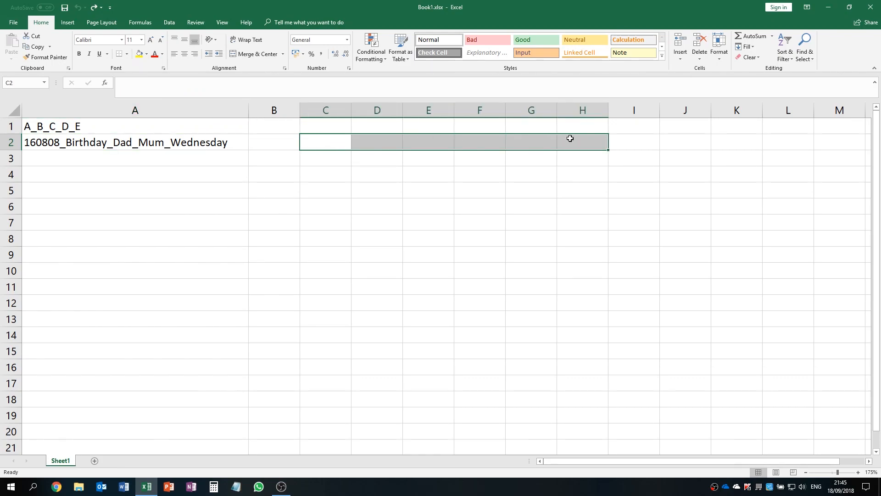
left_click(135, 142)
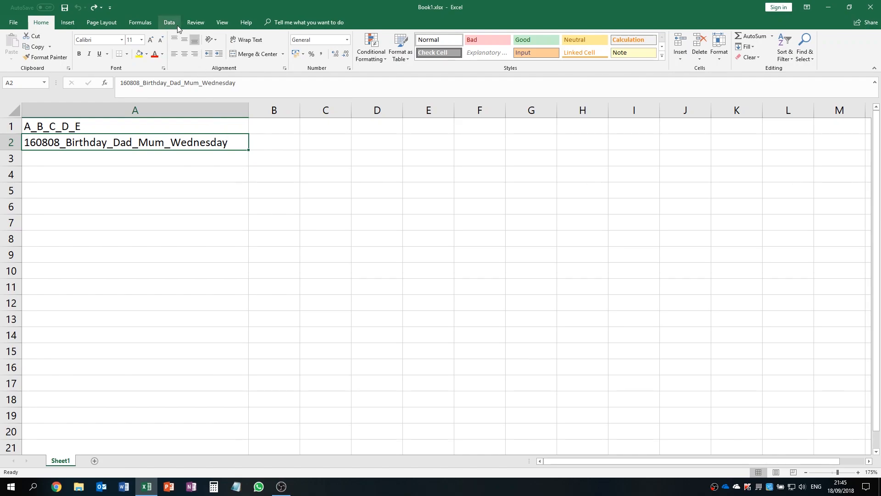
left_click(169, 22)
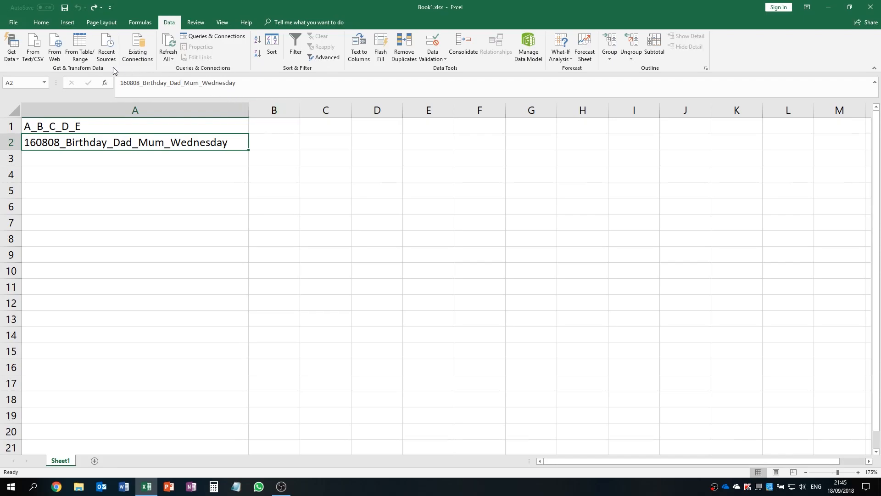
mouse_move(79, 47)
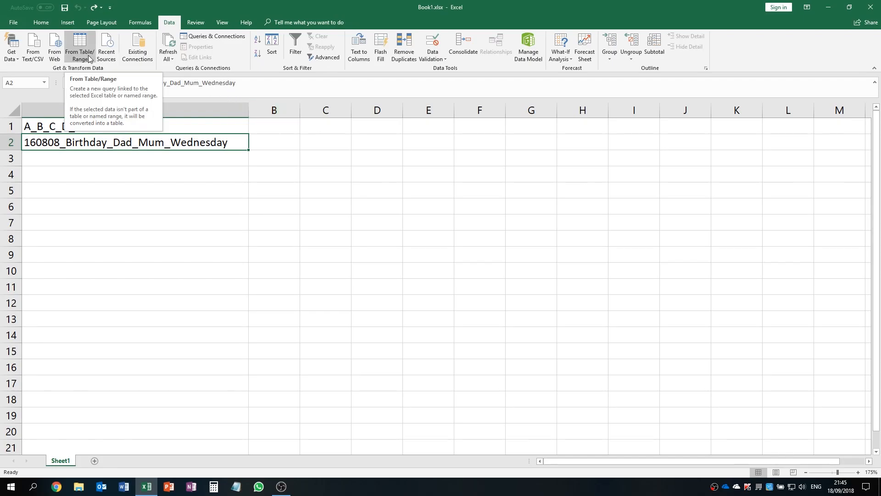
left_click(79, 47)
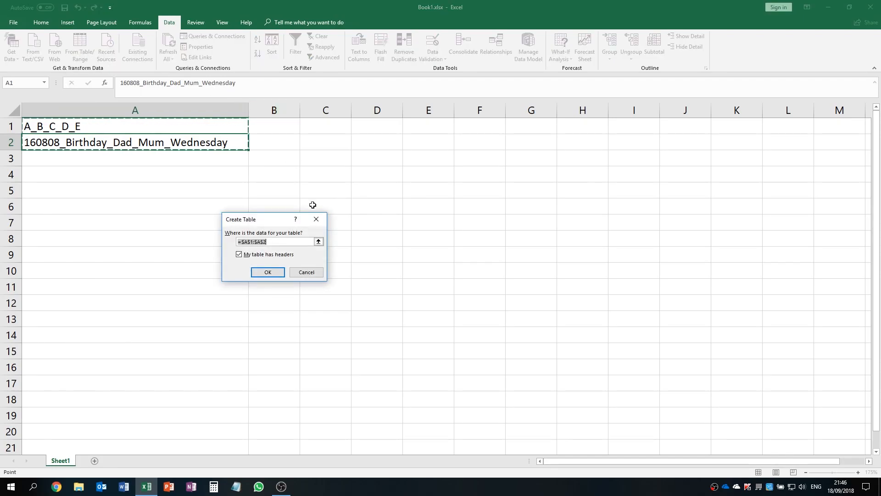
mouse_move(342, 280)
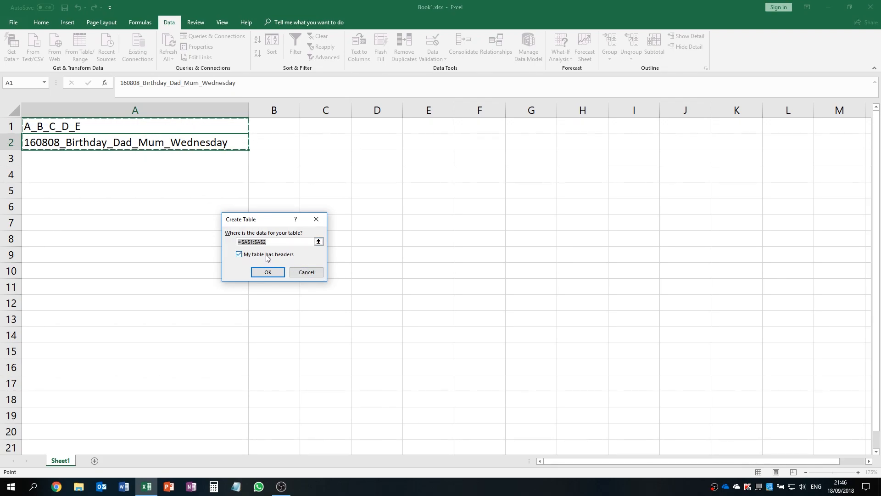
mouse_move(286, 259)
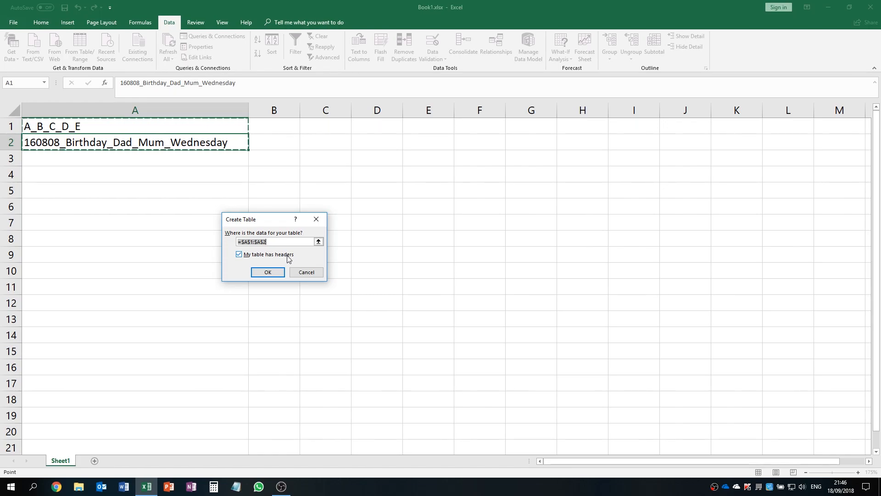
left_click(239, 254)
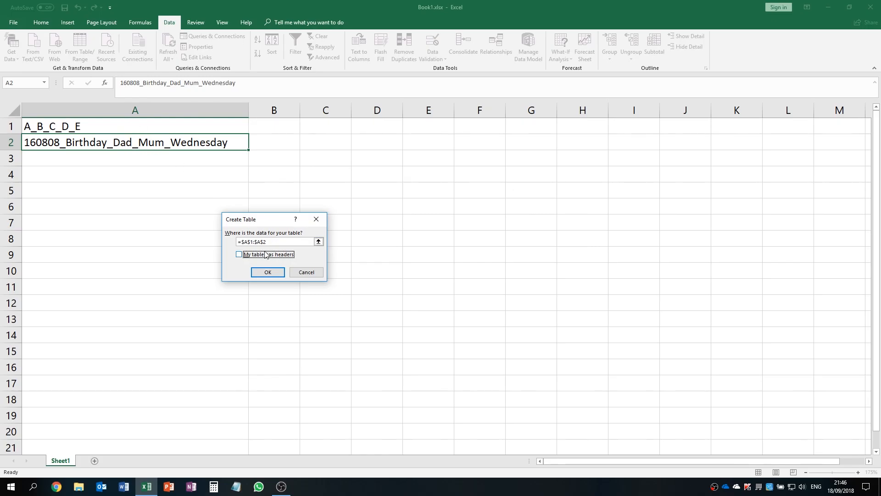
- Confirm the table and choose Split Column By Delimiter for Column1 in Power Query
left_click(267, 272)
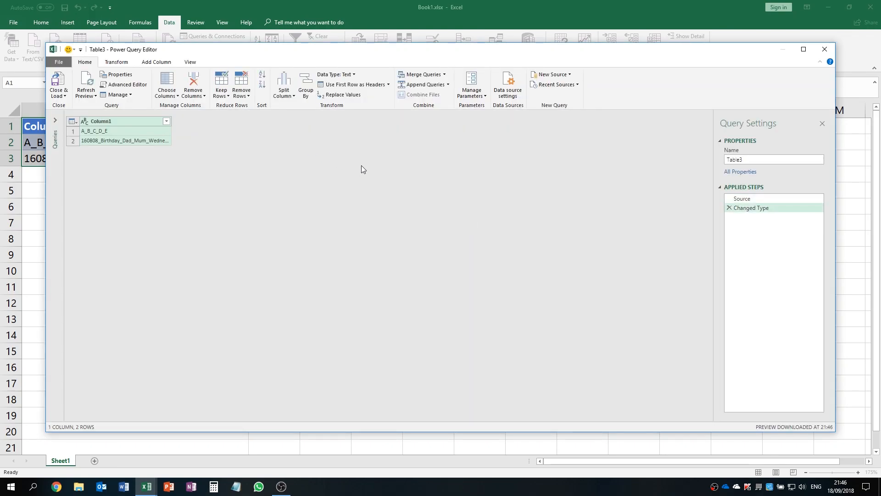
mouse_move(130, 127)
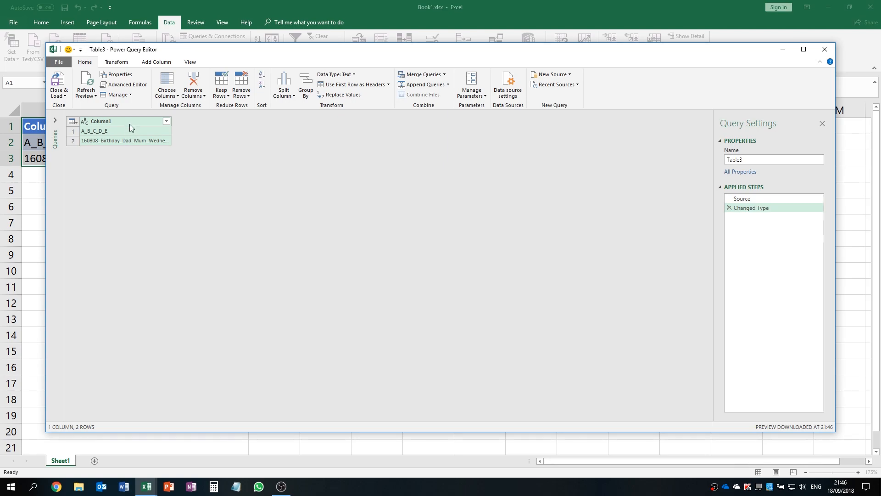
mouse_move(125, 152)
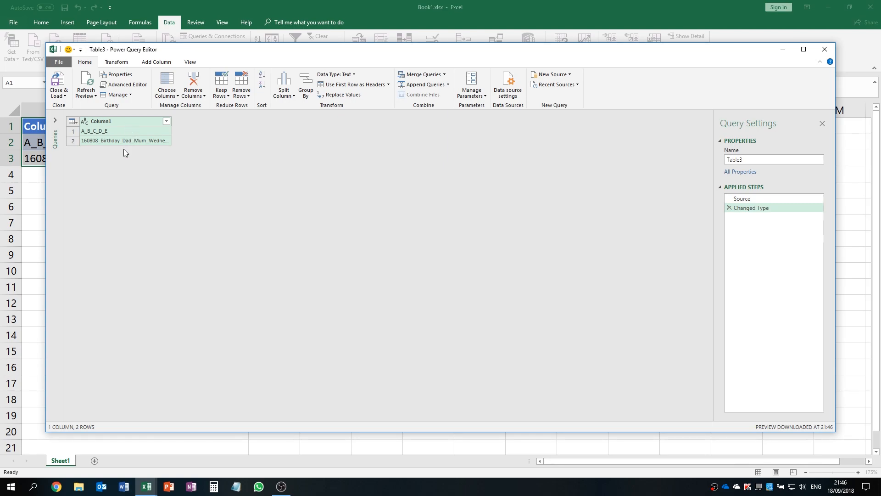
right_click(100, 122)
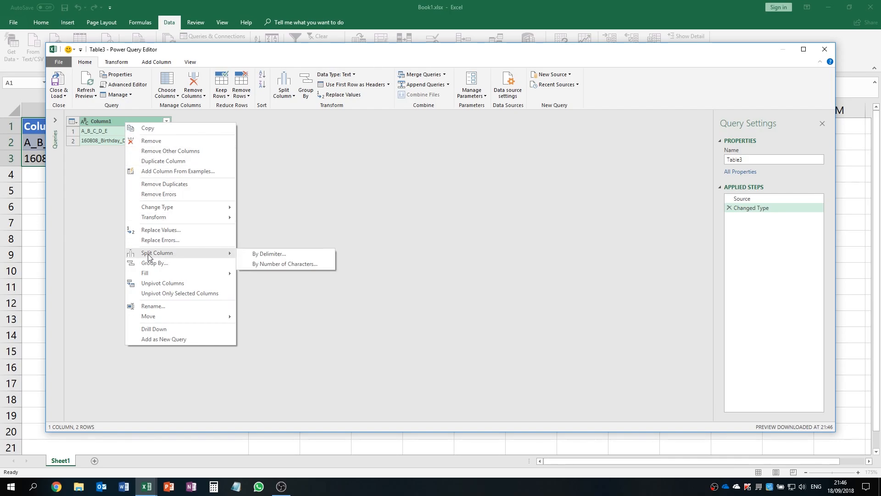
mouse_move(269, 253)
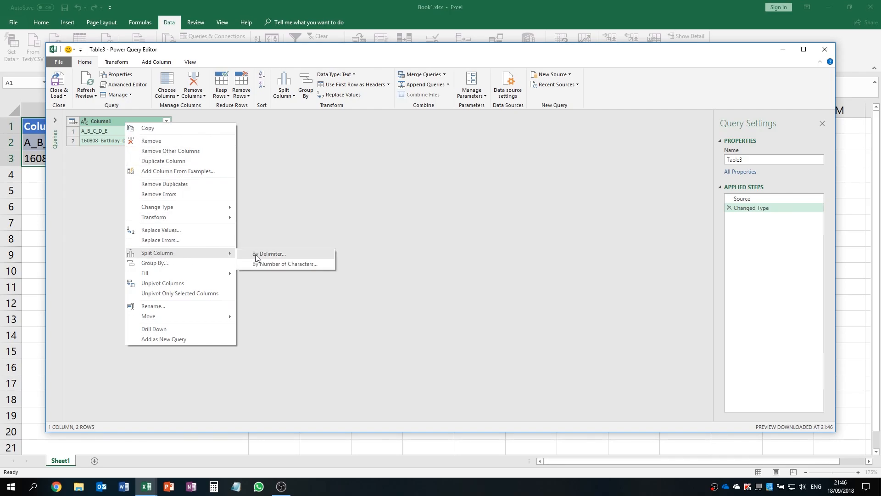
mouse_move(288, 257)
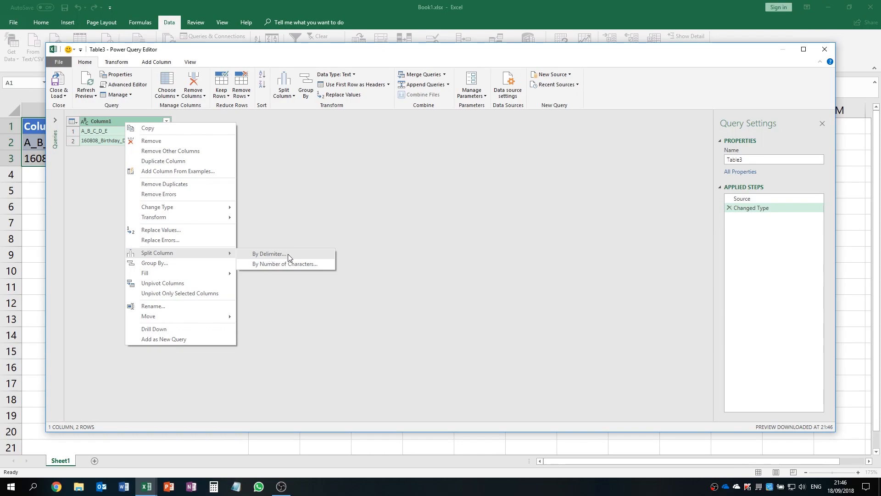
left_click(399, 239)
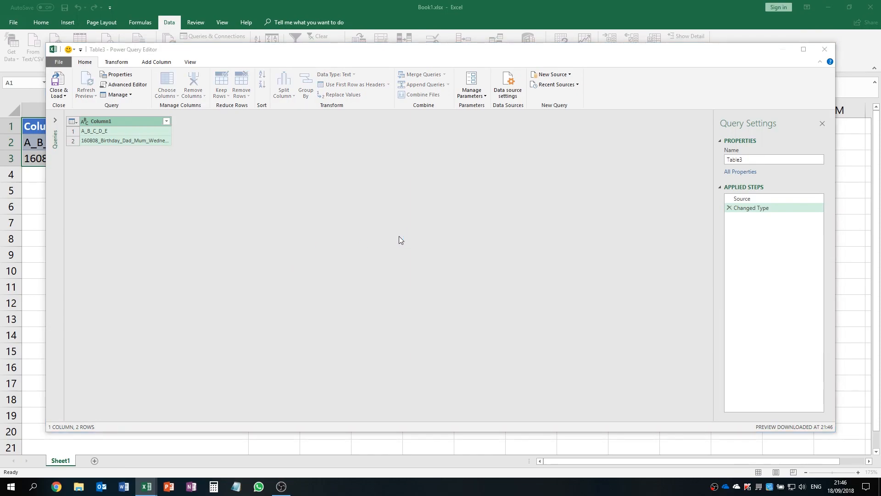
- Split Column1 at each custom underscore delimiter into Column1.1 through Column1.5
left_click(284, 84)
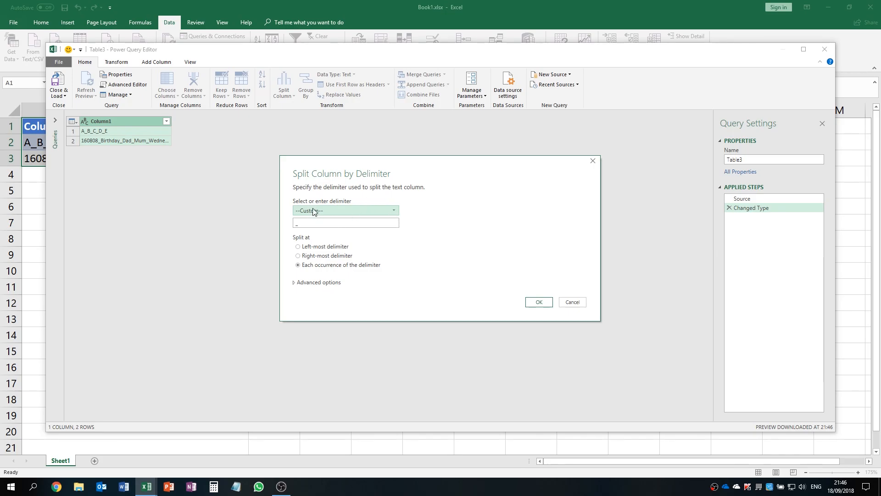
mouse_move(338, 203)
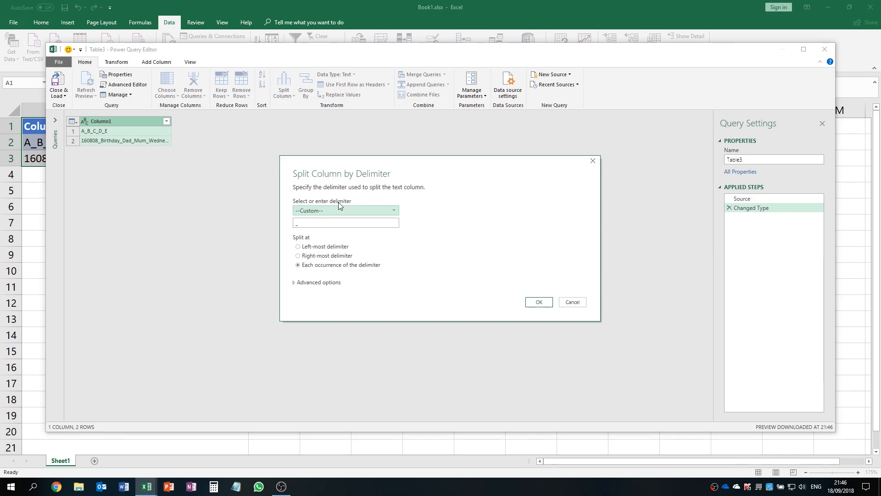
mouse_move(319, 279)
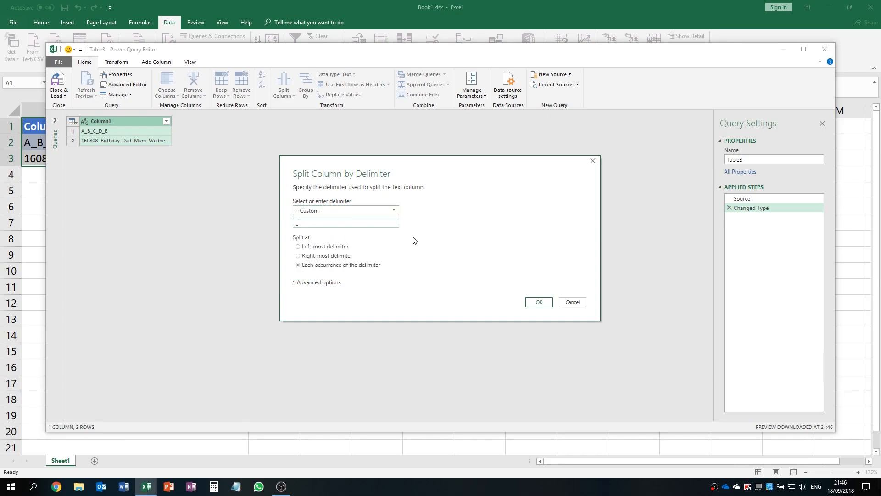
type("_")
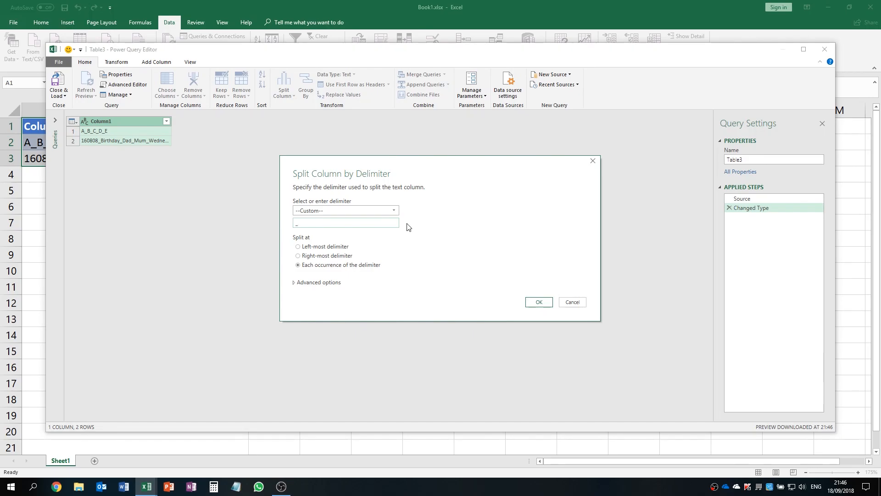
mouse_move(298, 241)
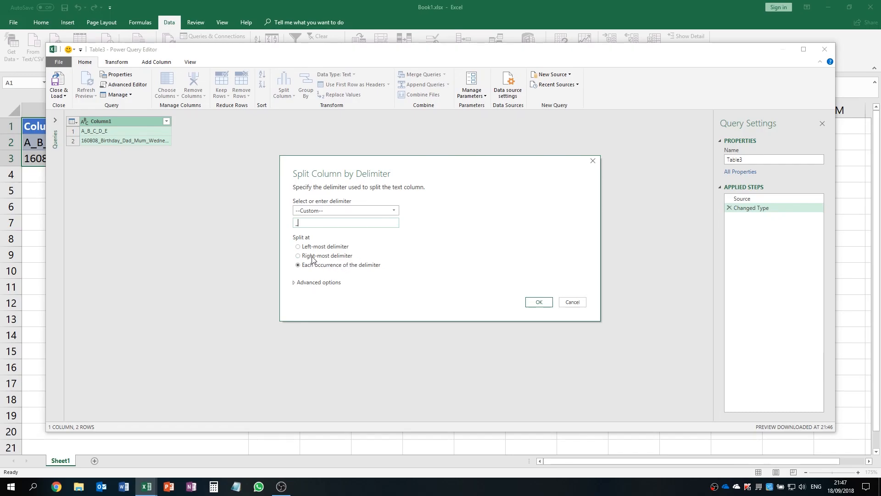
mouse_move(315, 269)
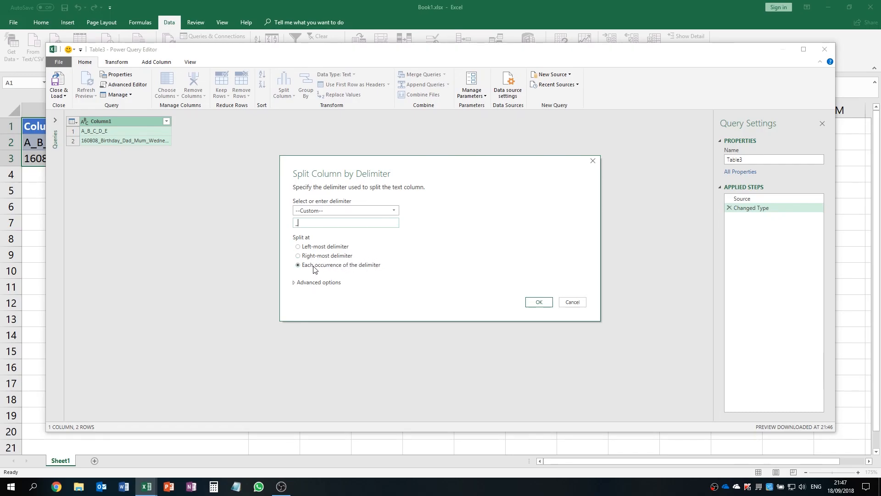
mouse_move(373, 270)
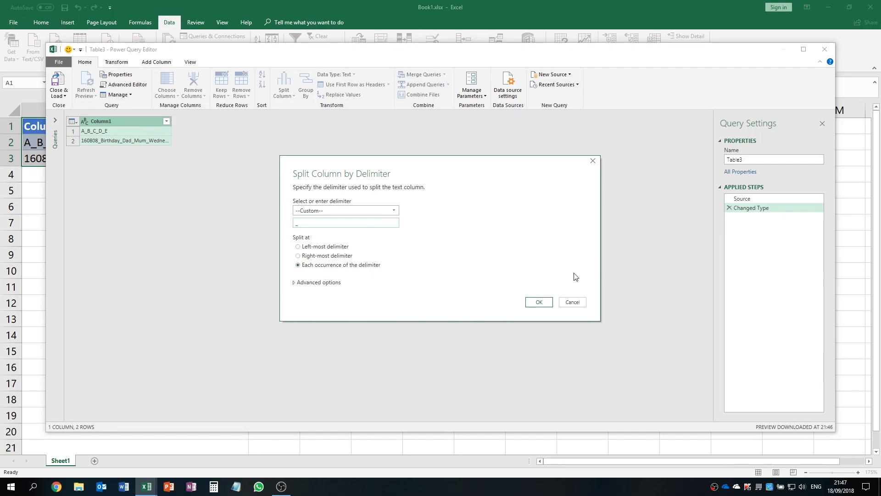
left_click(538, 302)
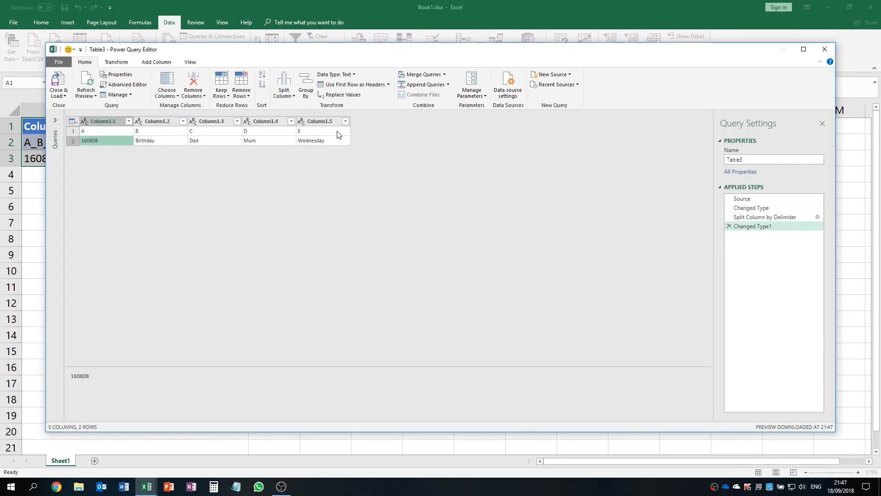
- Verify the split values A–E, then Close & Load the query as a table on Sheet2
left_click(323, 131)
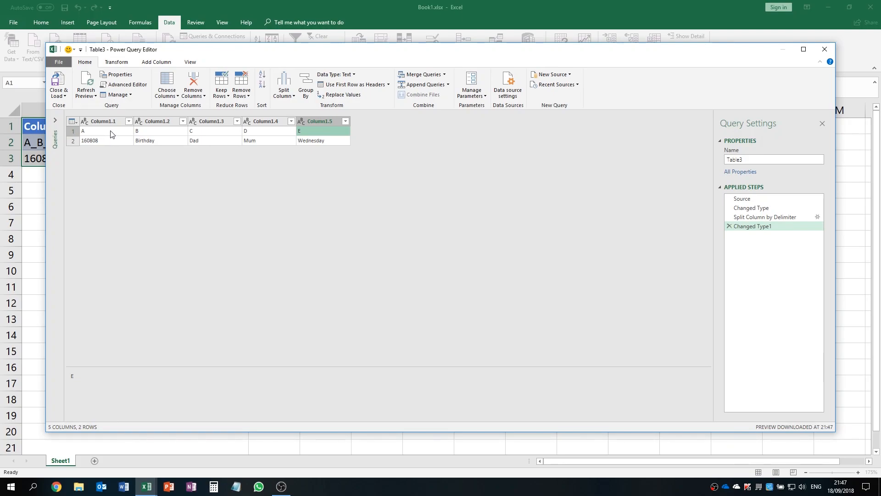
left_click(212, 130)
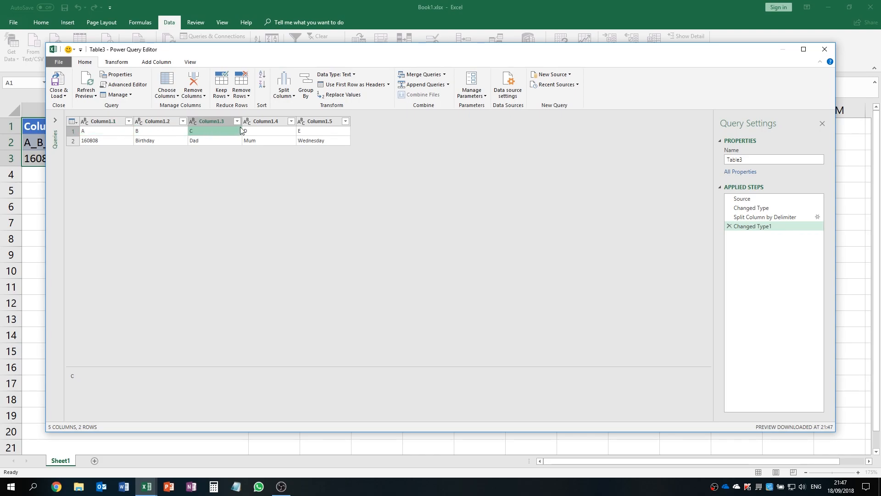
left_click(268, 130)
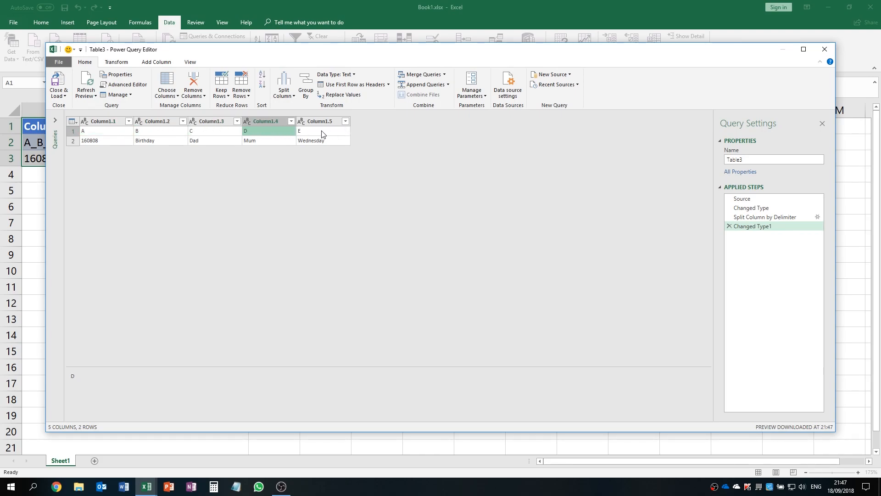
left_click(322, 131)
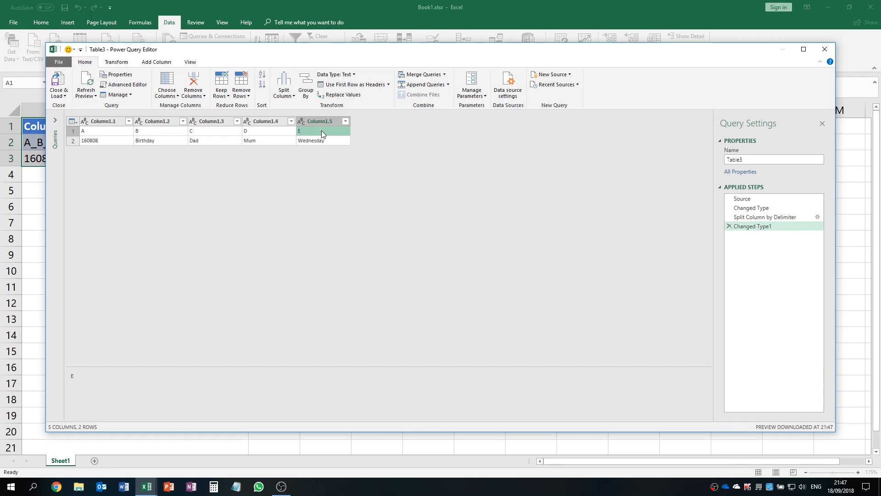
mouse_move(67, 99)
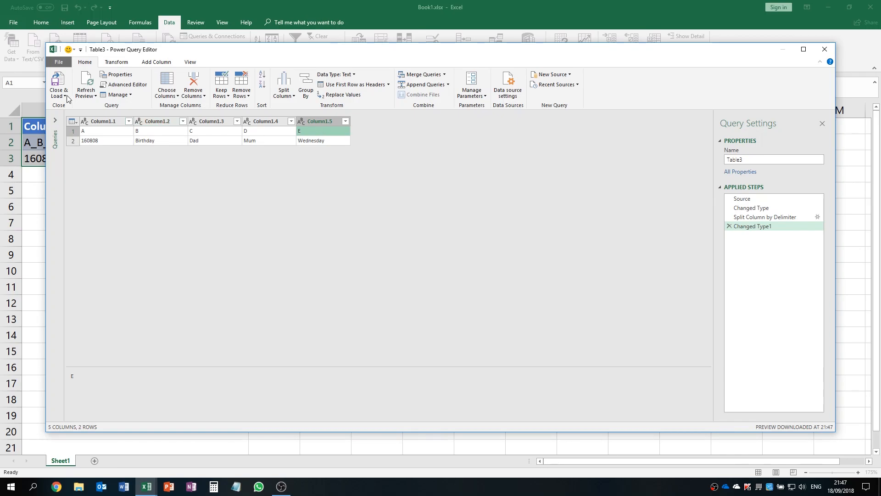
left_click(59, 84)
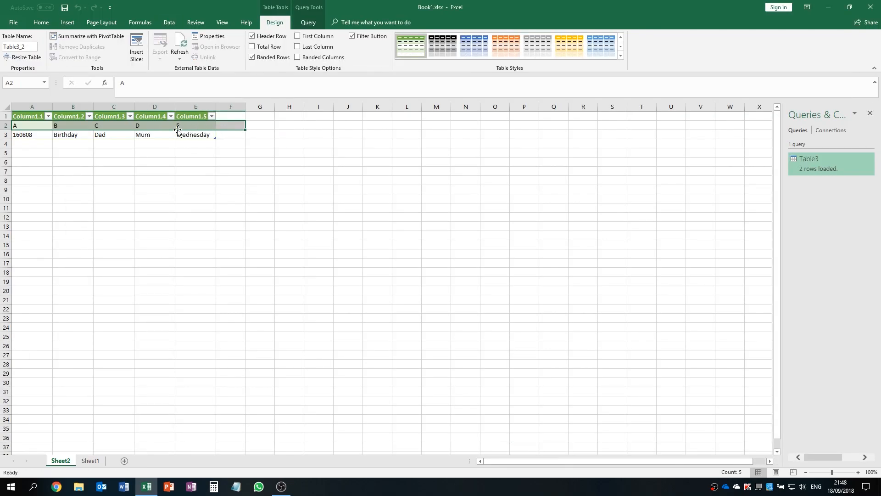
left_click(73, 126)
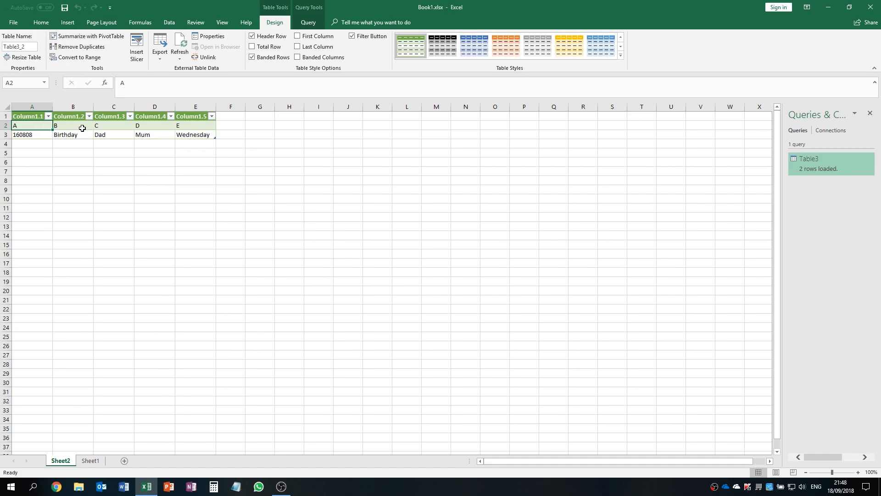
left_click(194, 125)
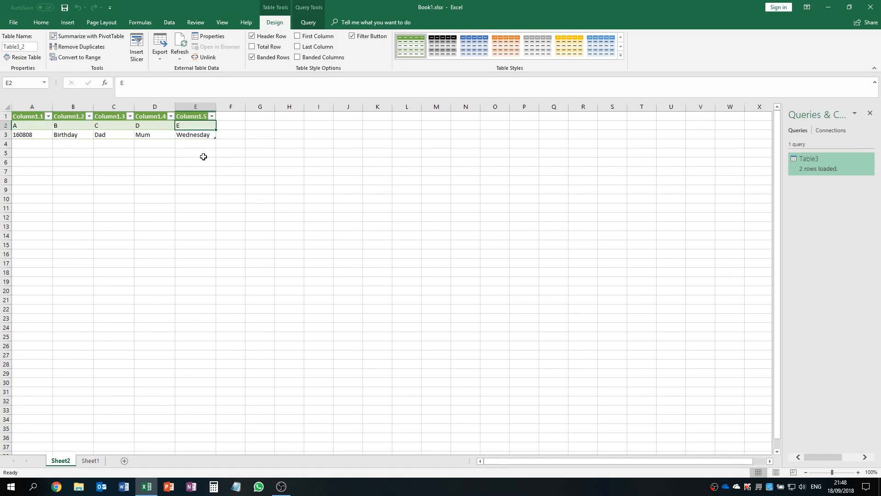